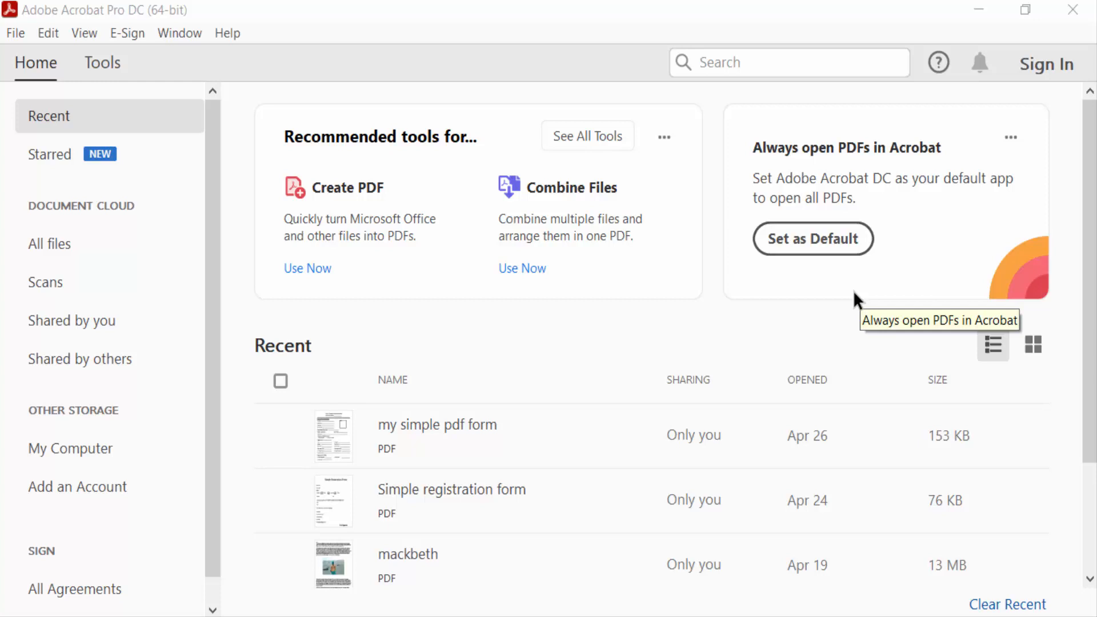
mouse_move(91, 13)
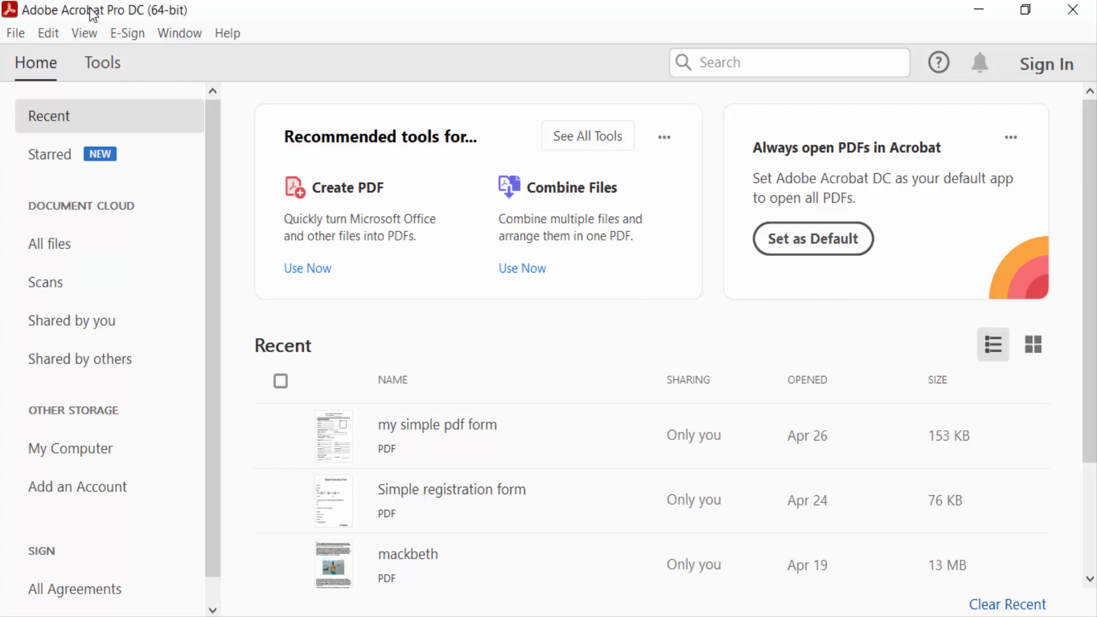
mouse_move(265, 31)
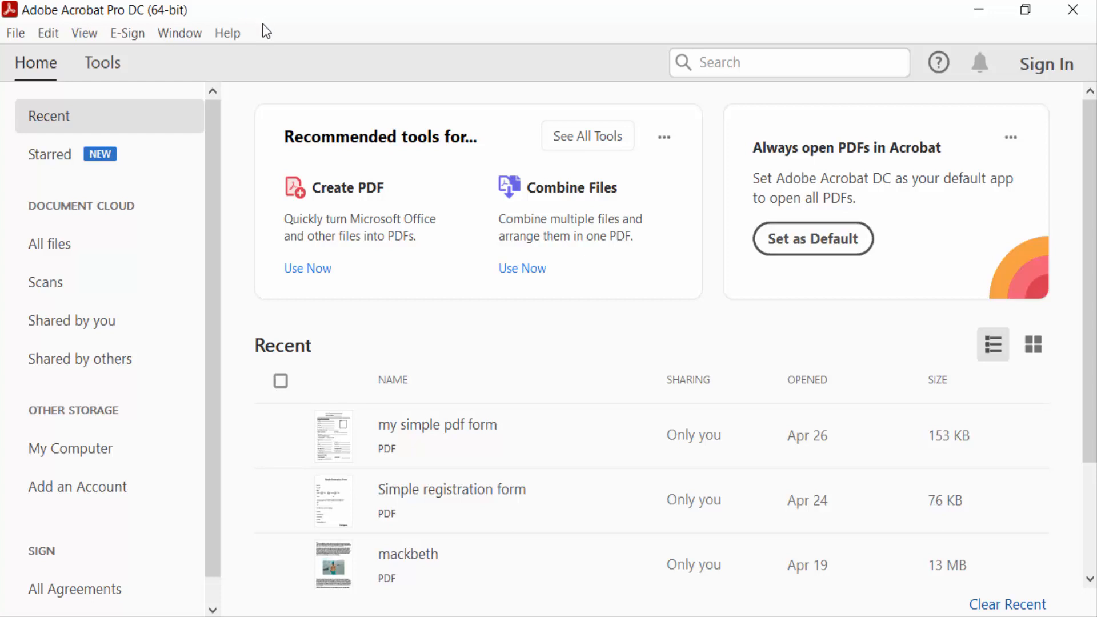
mouse_move(258, 55)
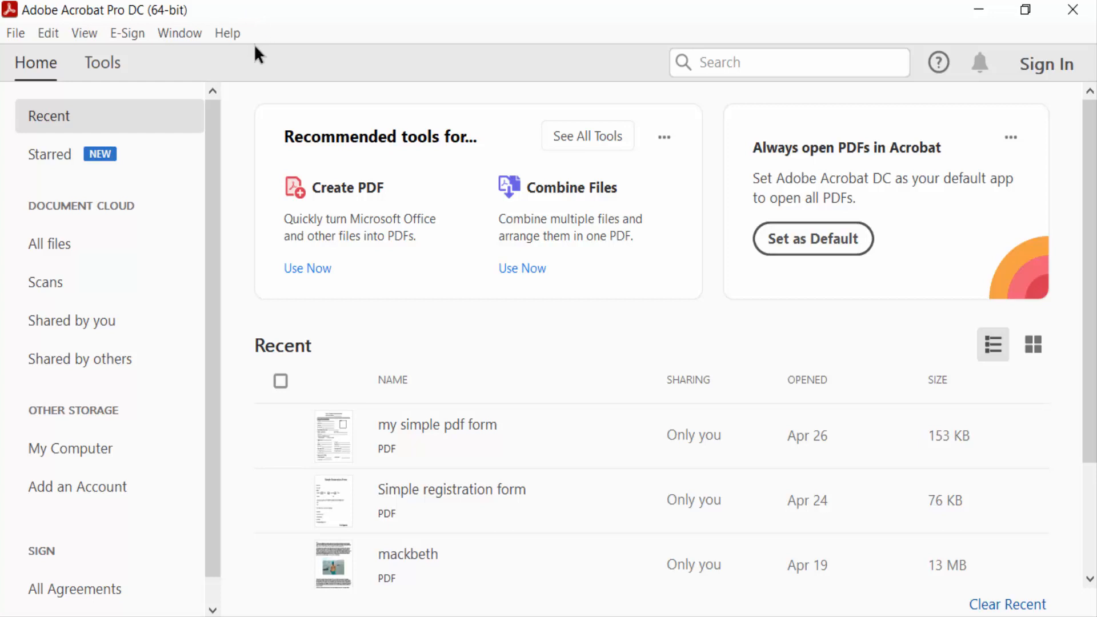
Load the CamScanner 07-14-2022 19.24 map image into Scan & OCR and start conversion.
click(102, 62)
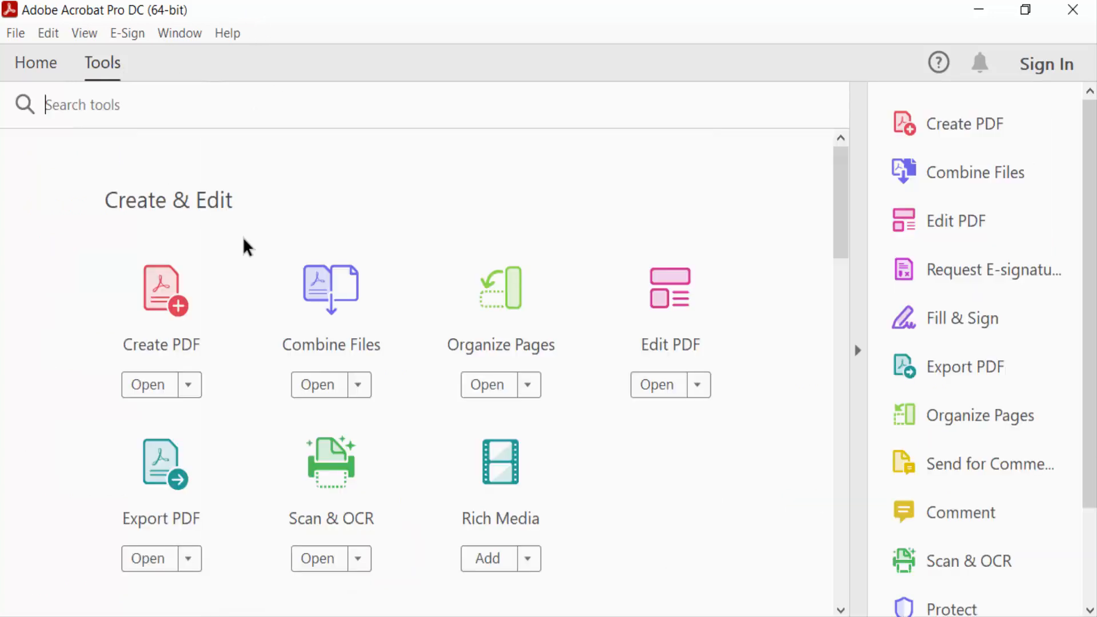
mouse_move(362, 534)
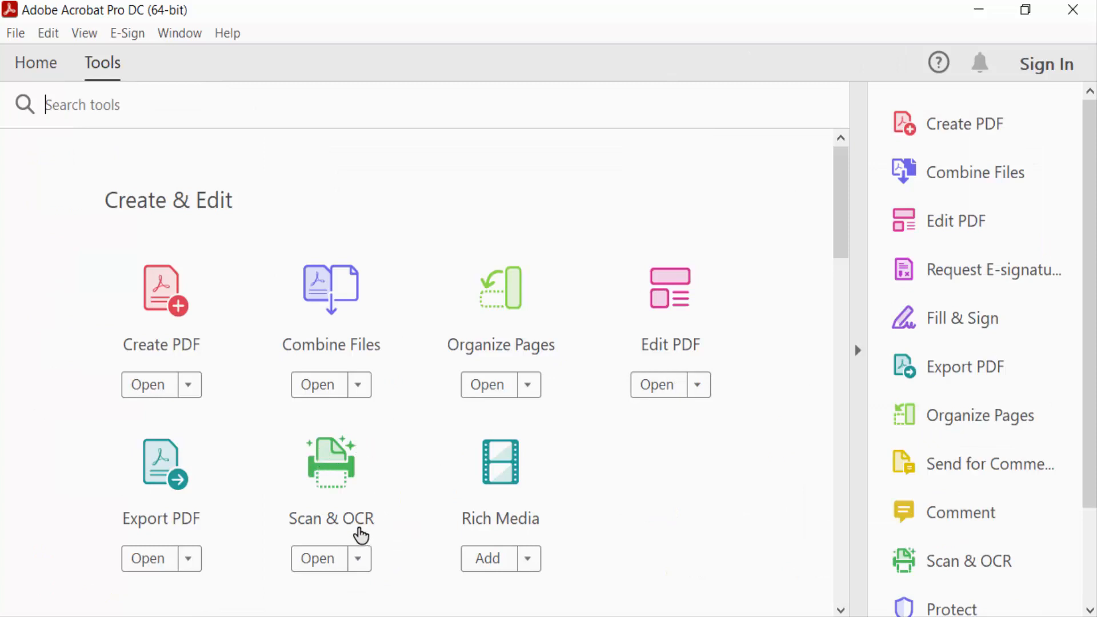
mouse_move(337, 490)
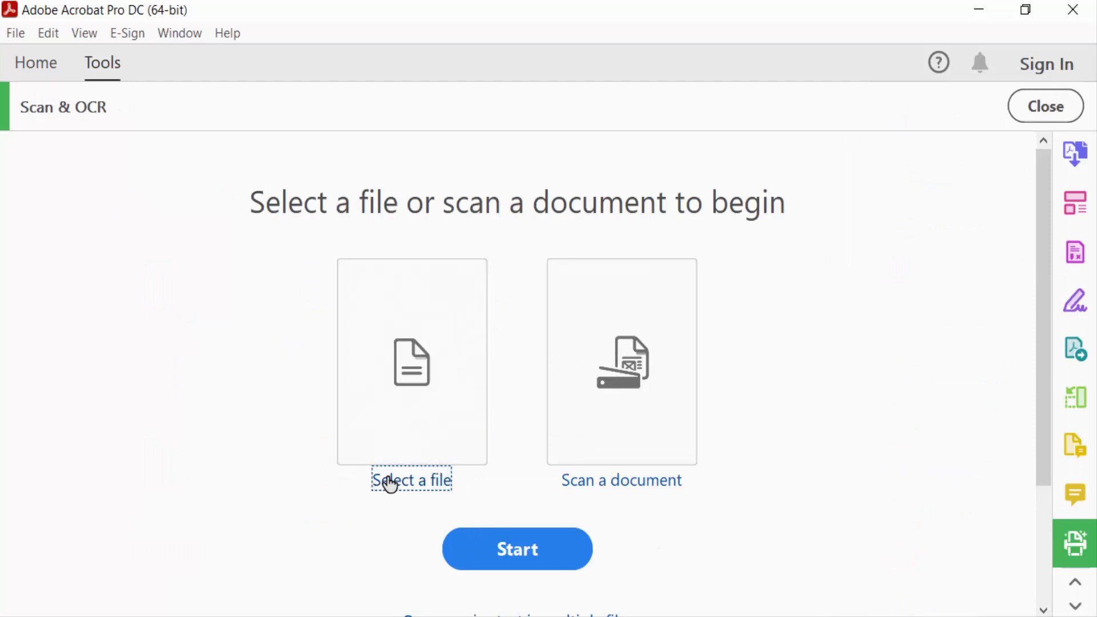
click(412, 480)
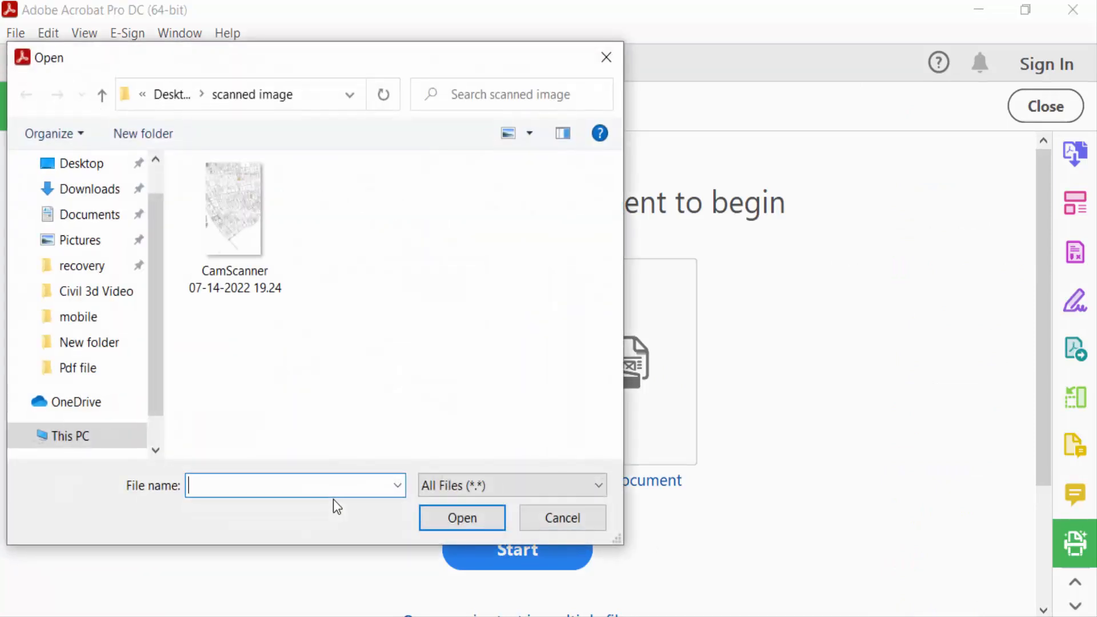
mouse_move(235, 210)
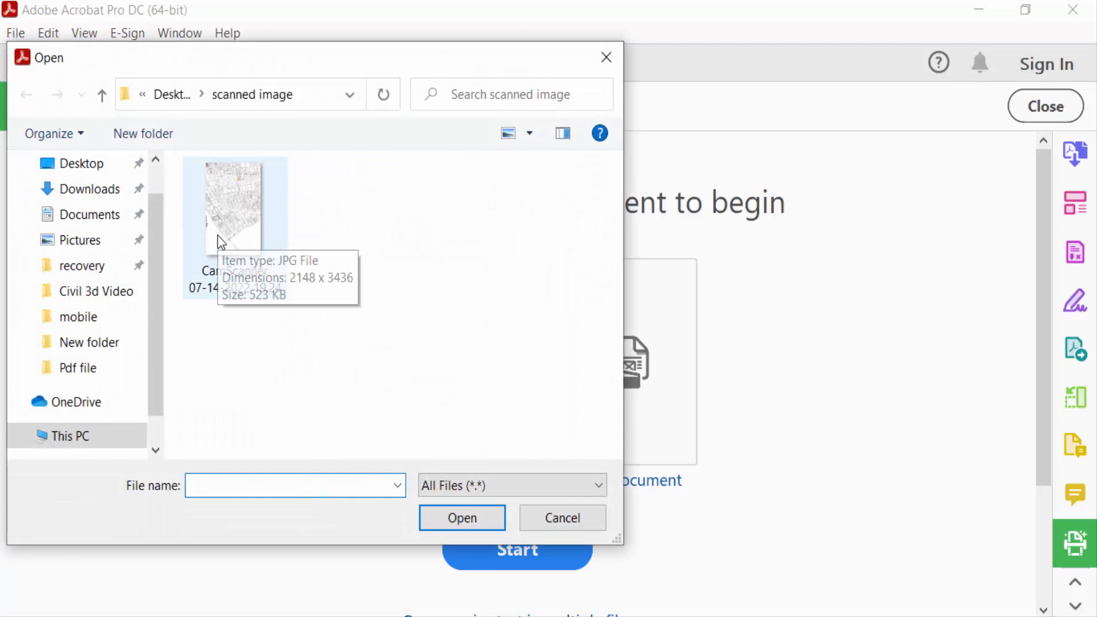
click(234, 206)
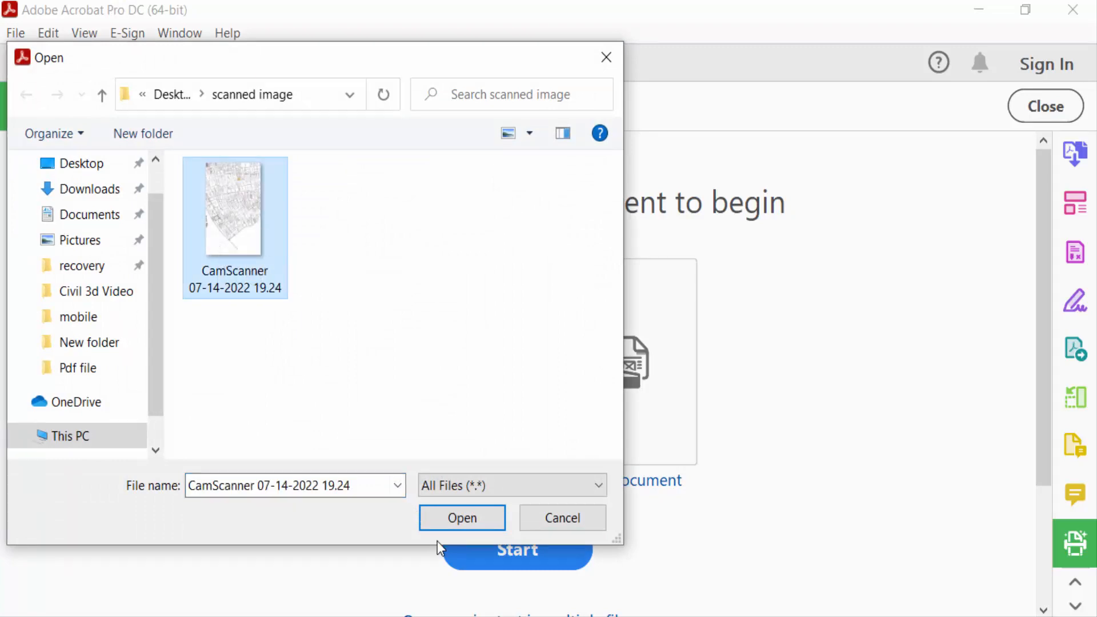
click(461, 518)
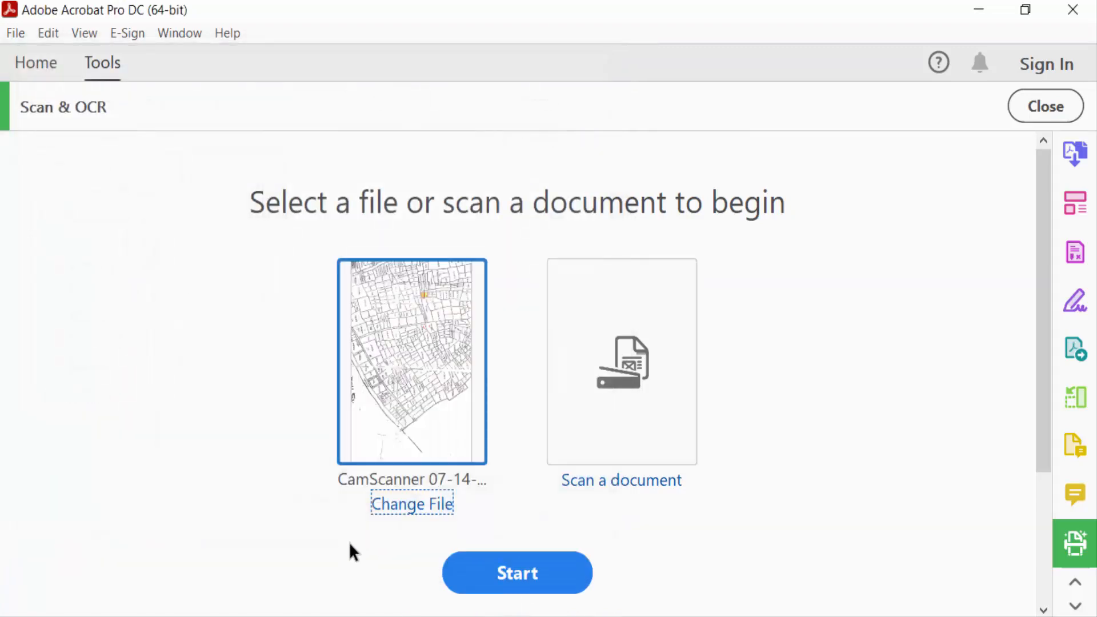
click(517, 573)
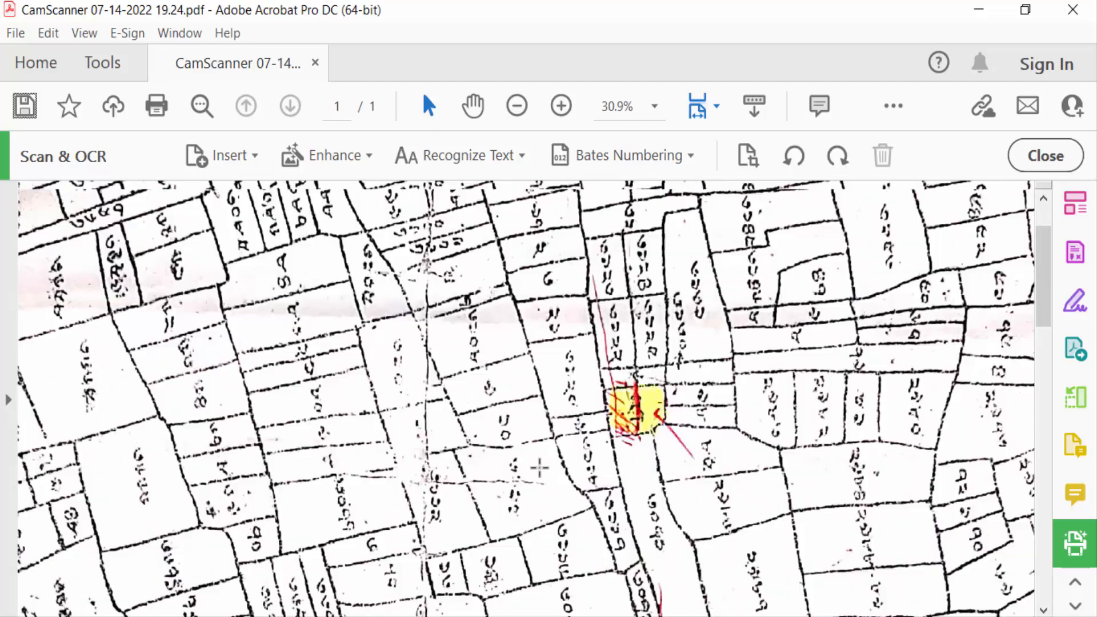
Enhance the map page as a Scanned Document with Recognize Text enabled.
click(336, 155)
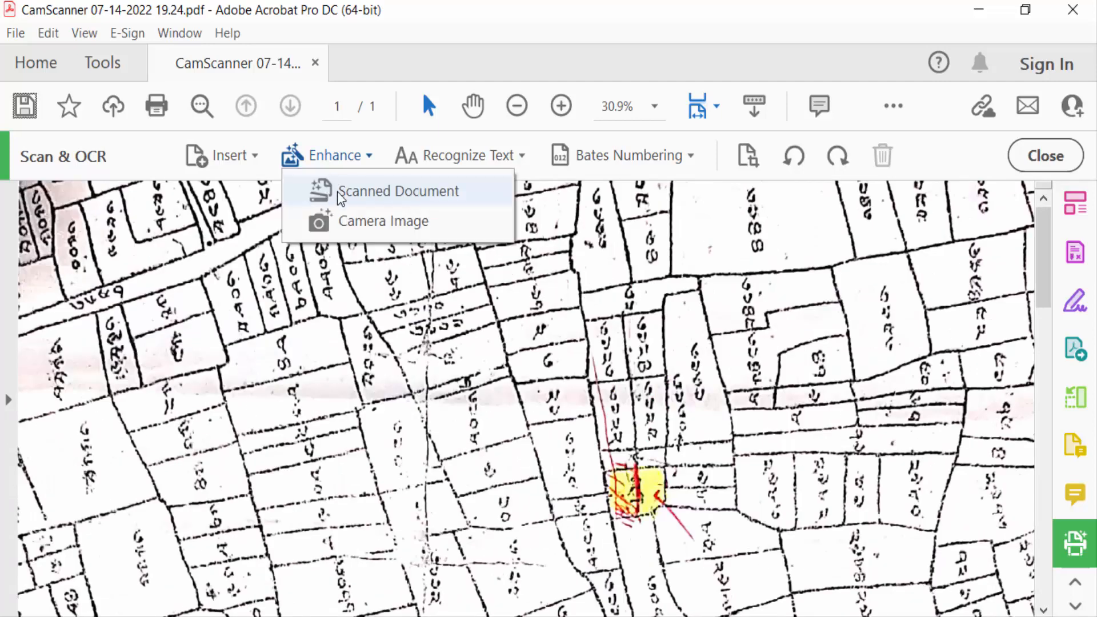
click(400, 190)
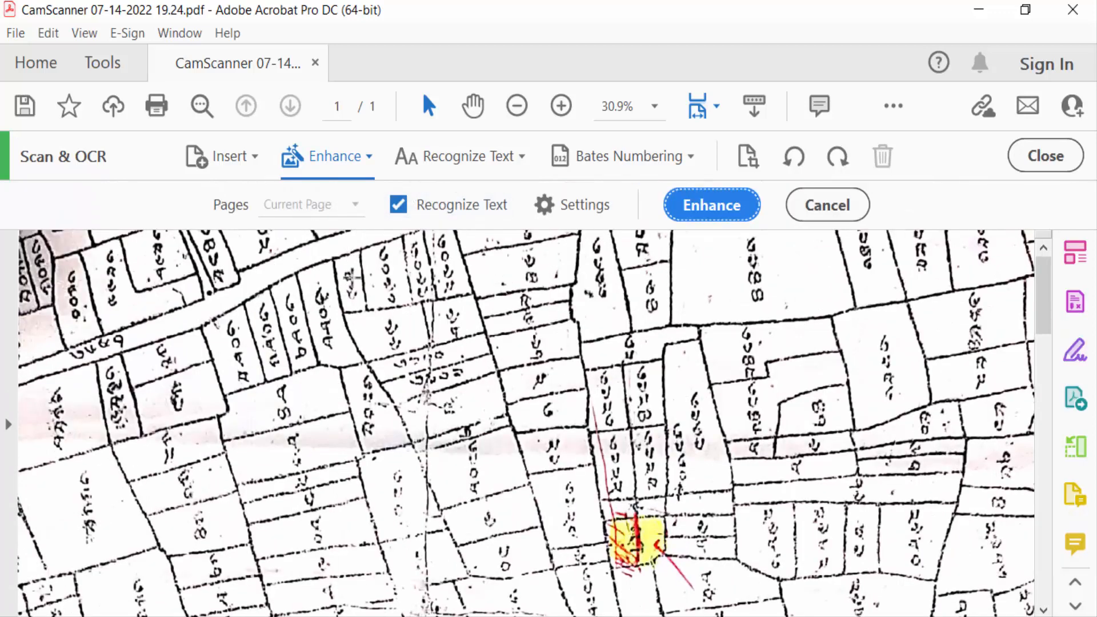
mouse_move(787, 370)
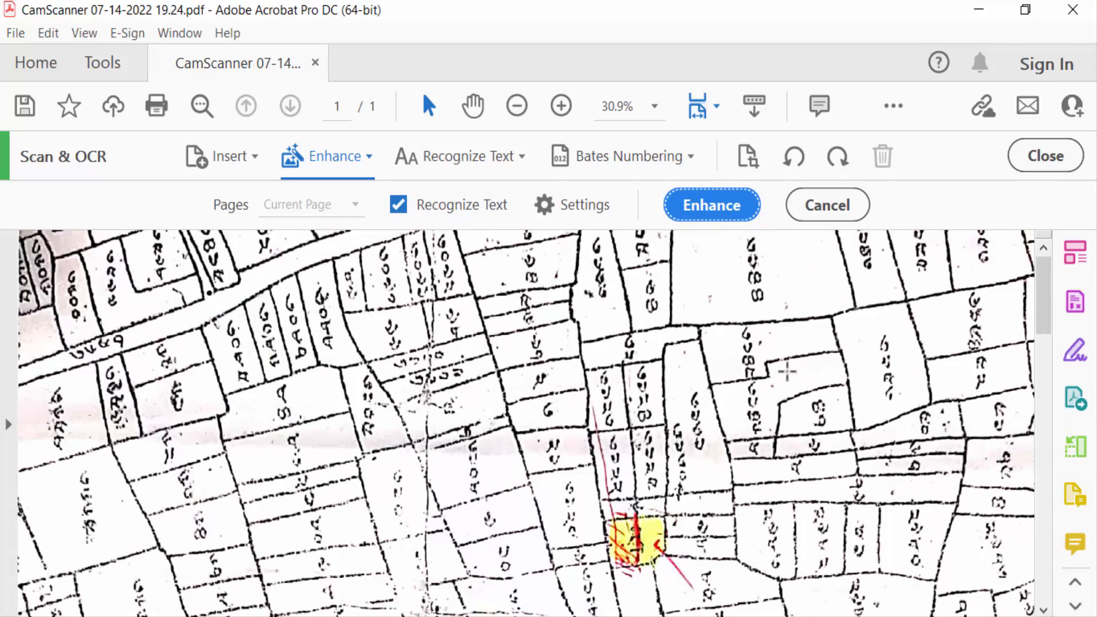
mouse_move(713, 299)
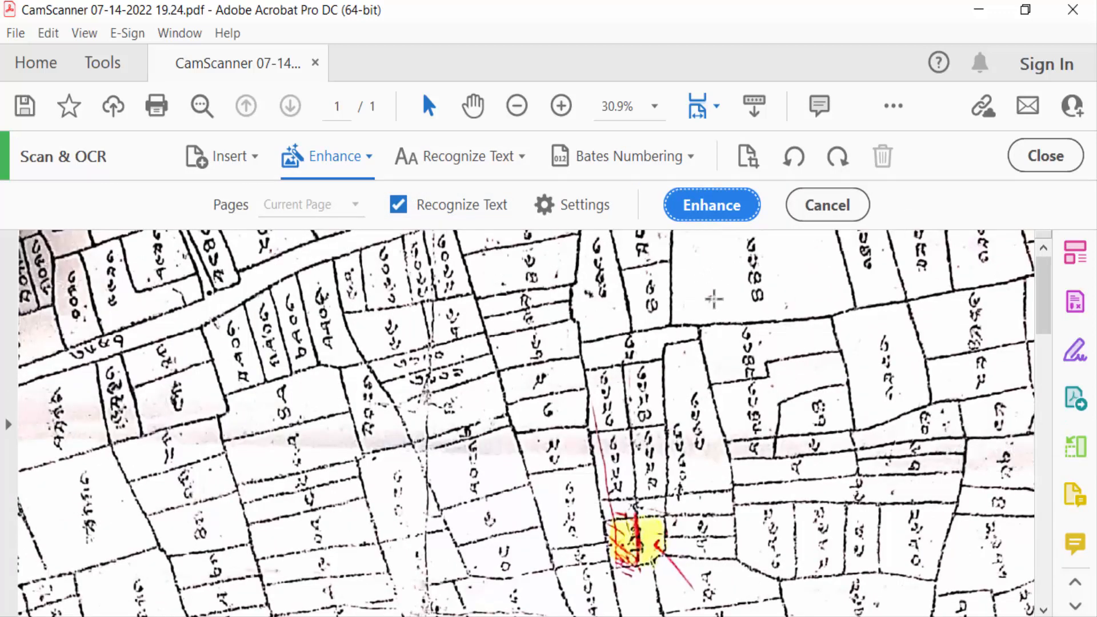
click(711, 204)
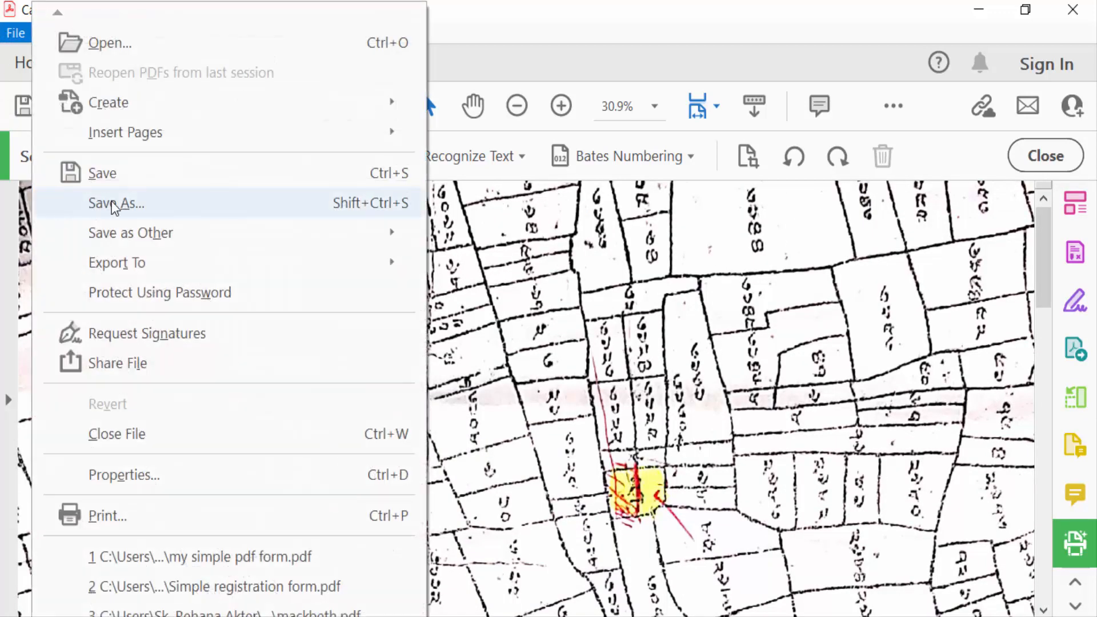
Save the enhanced PDF to the Desktop as 'new scanned pdf'.
click(115, 203)
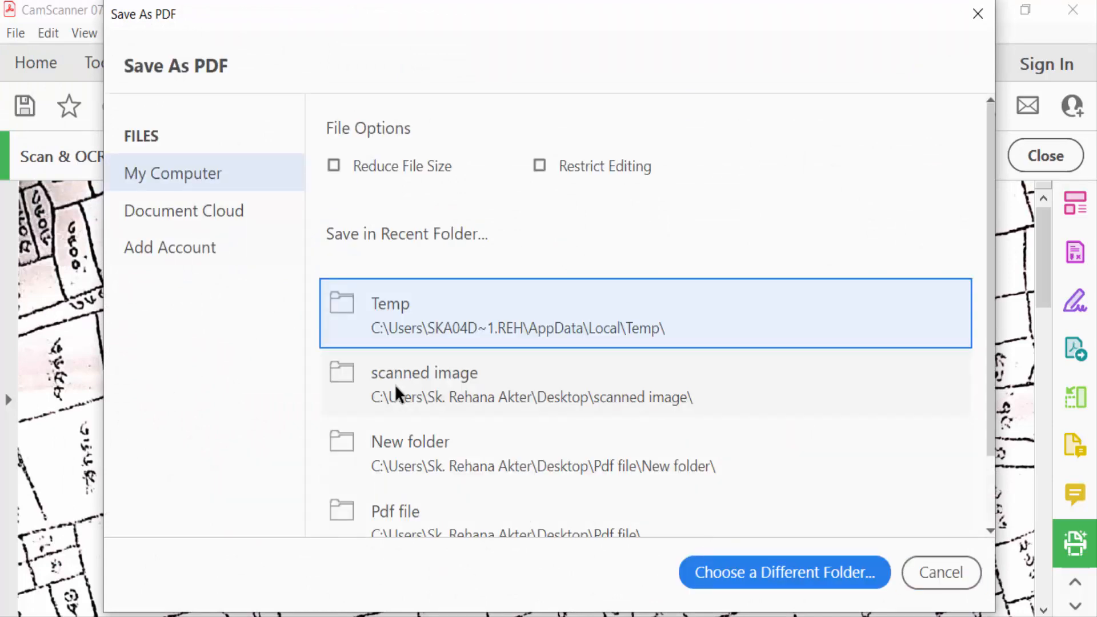
mouse_move(378, 368)
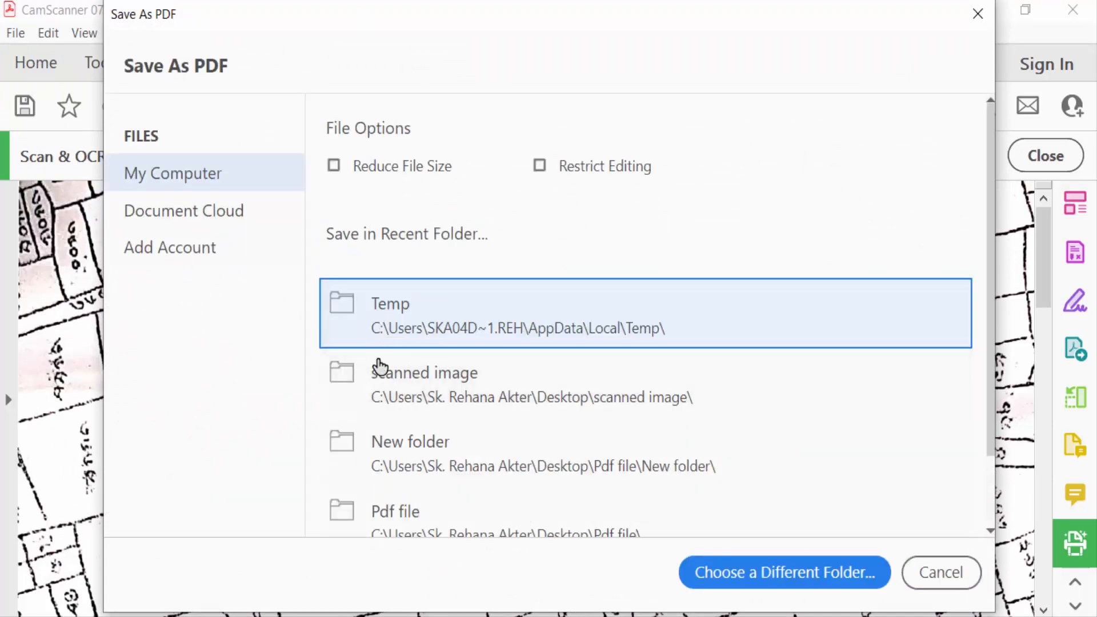
scroll(down, 3)
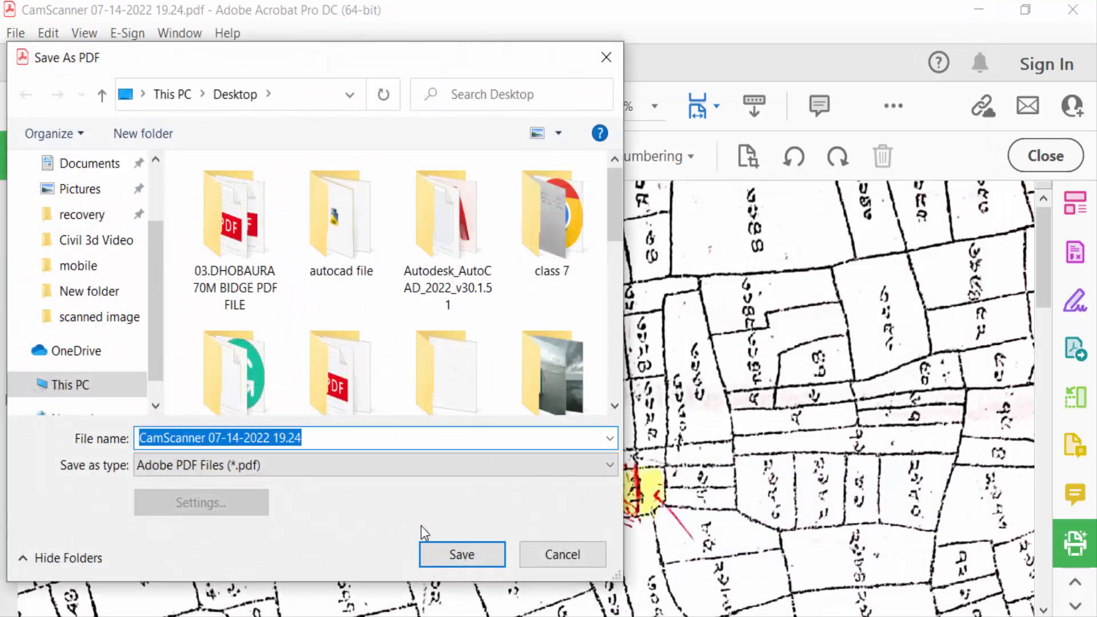
mouse_move(392, 546)
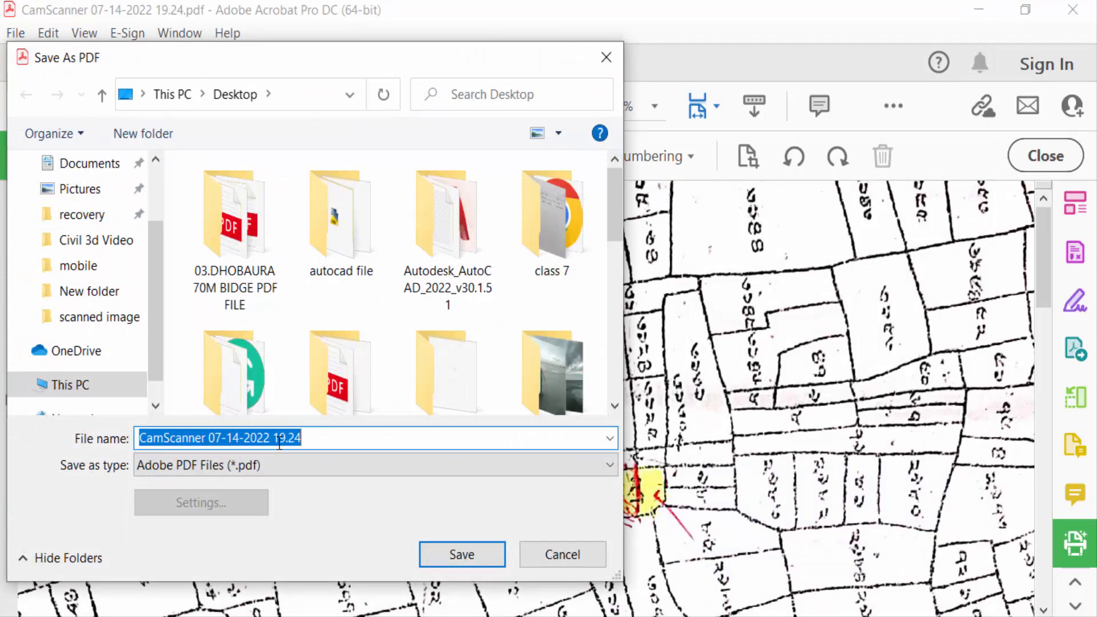
text(new scanned)
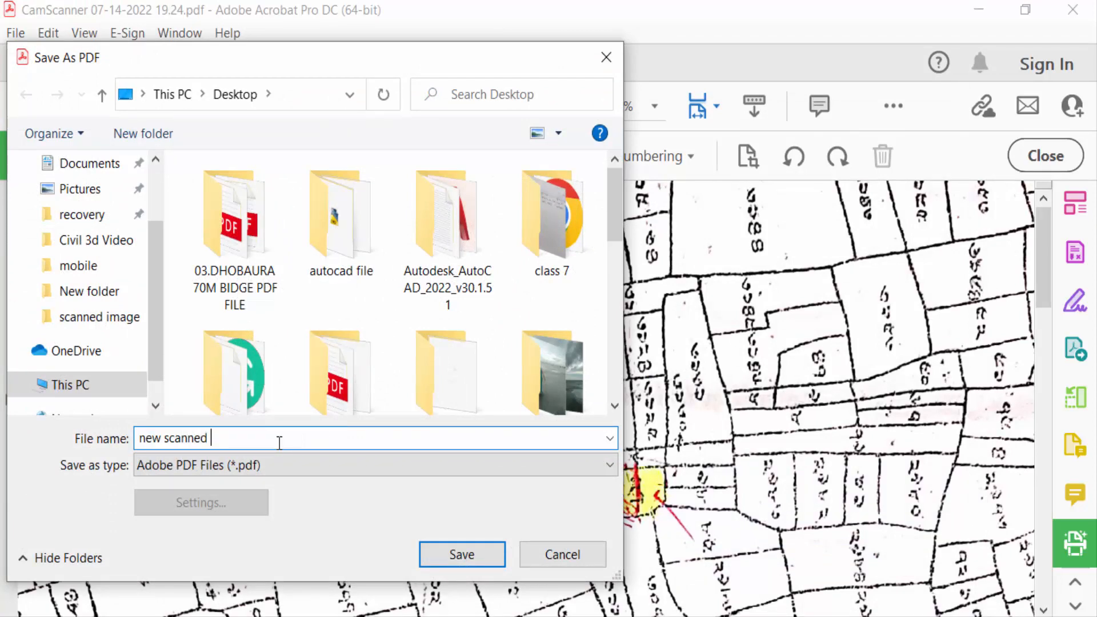
text(pdf)
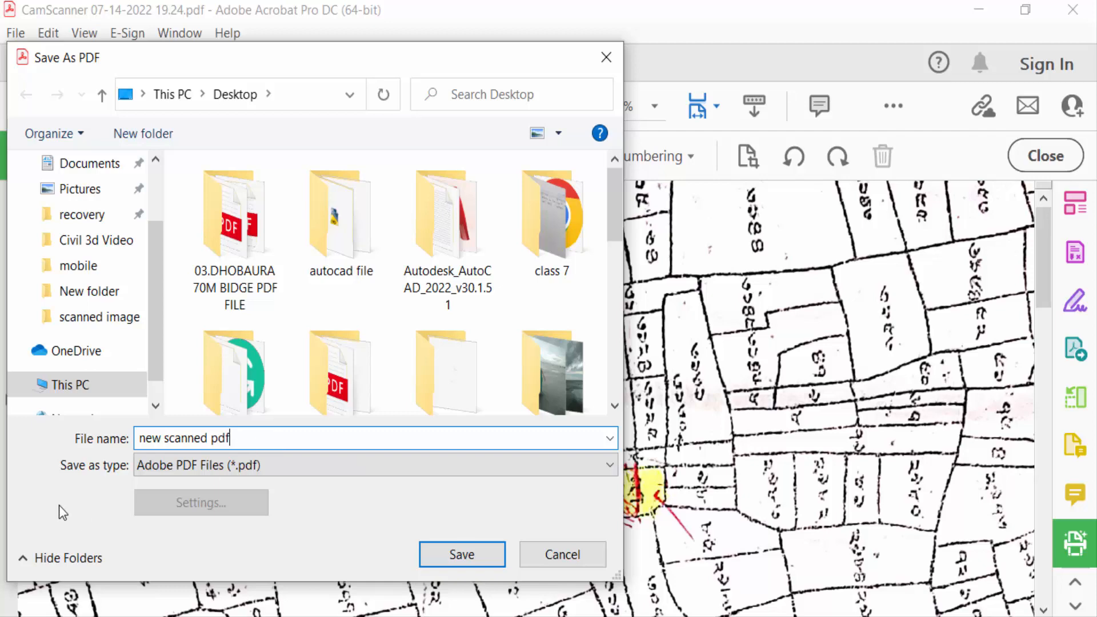
click(374, 466)
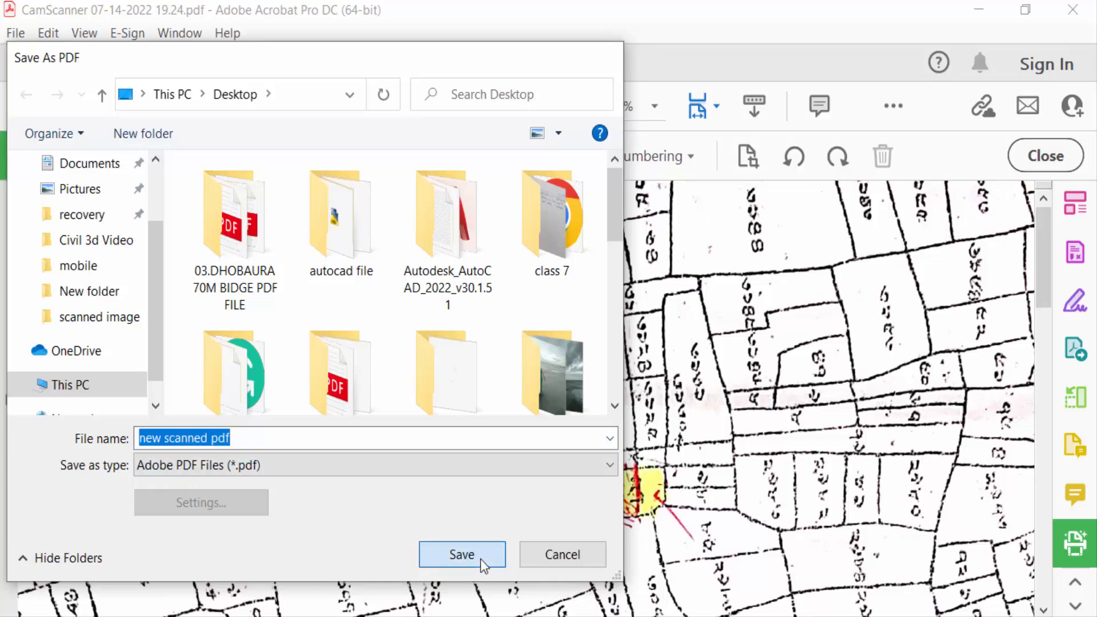
click(461, 554)
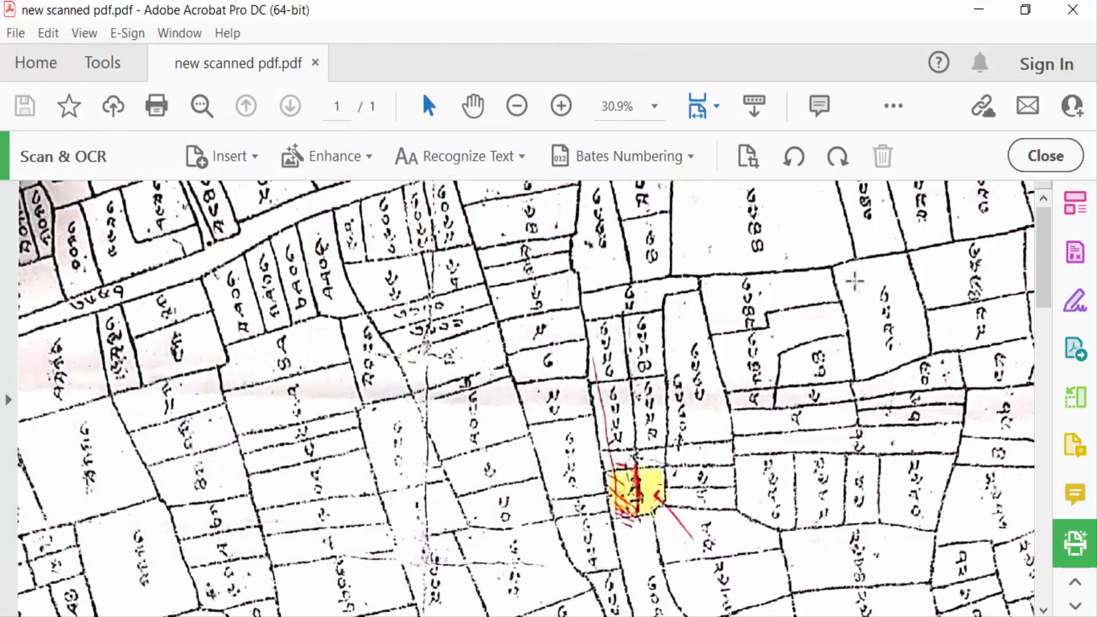
mouse_move(910, 224)
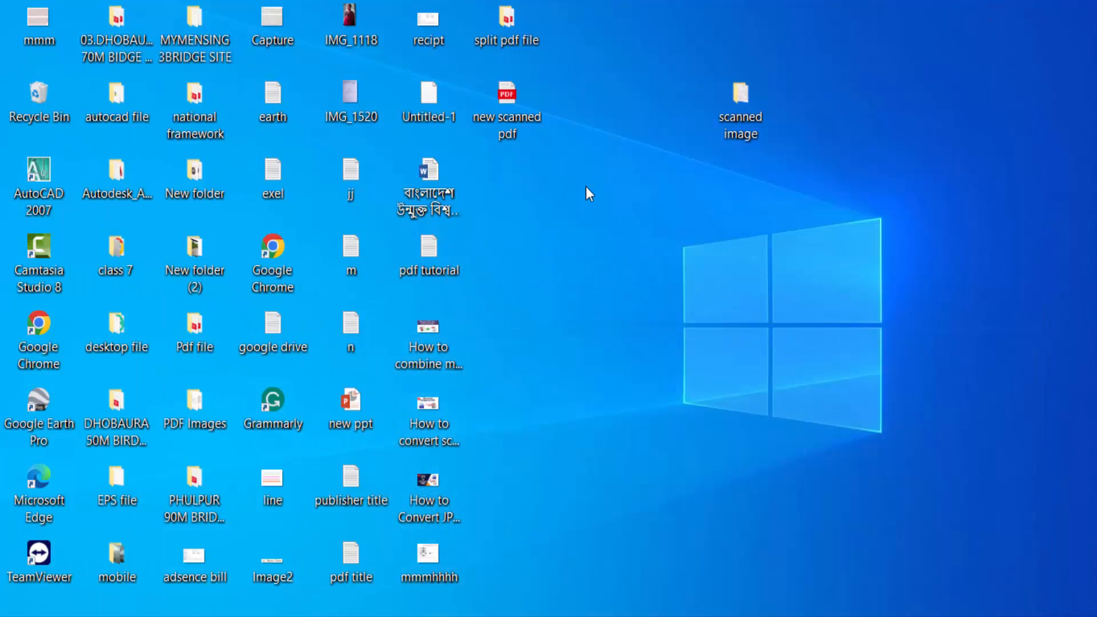
Open 'new scanned pdf' from the desktop in Edge and scroll through the map.
click(507, 98)
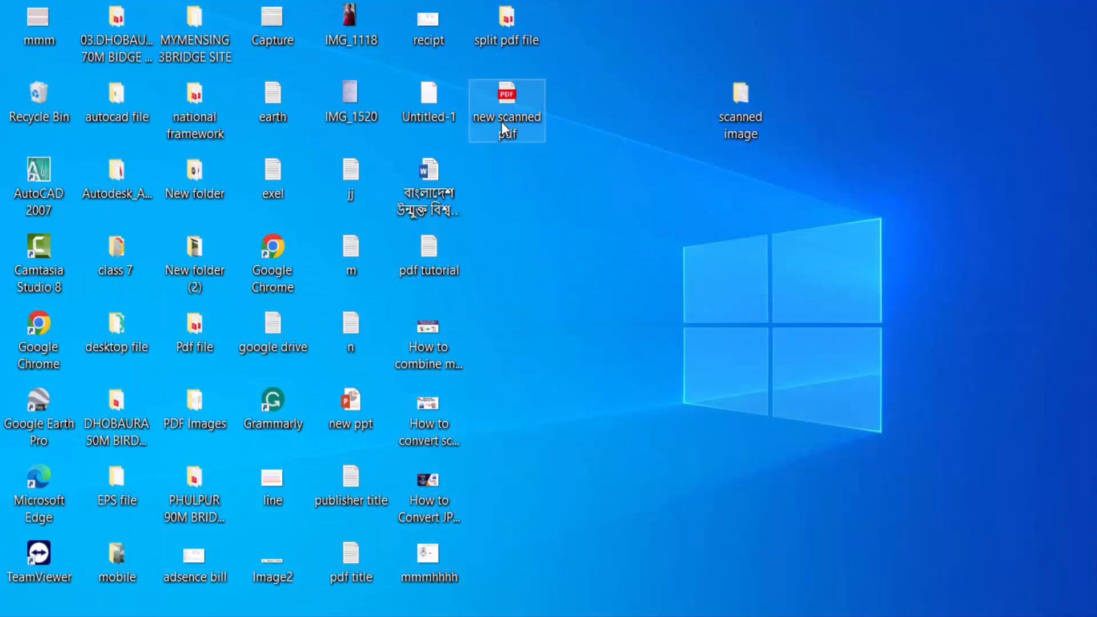
double_click(507, 97)
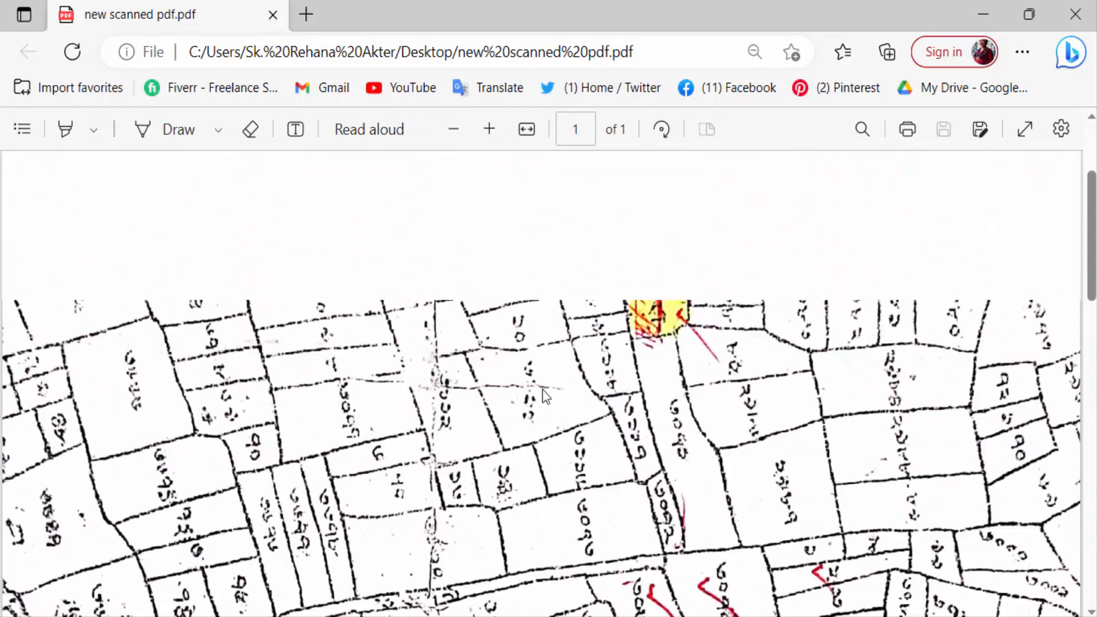
scroll(down, 3)
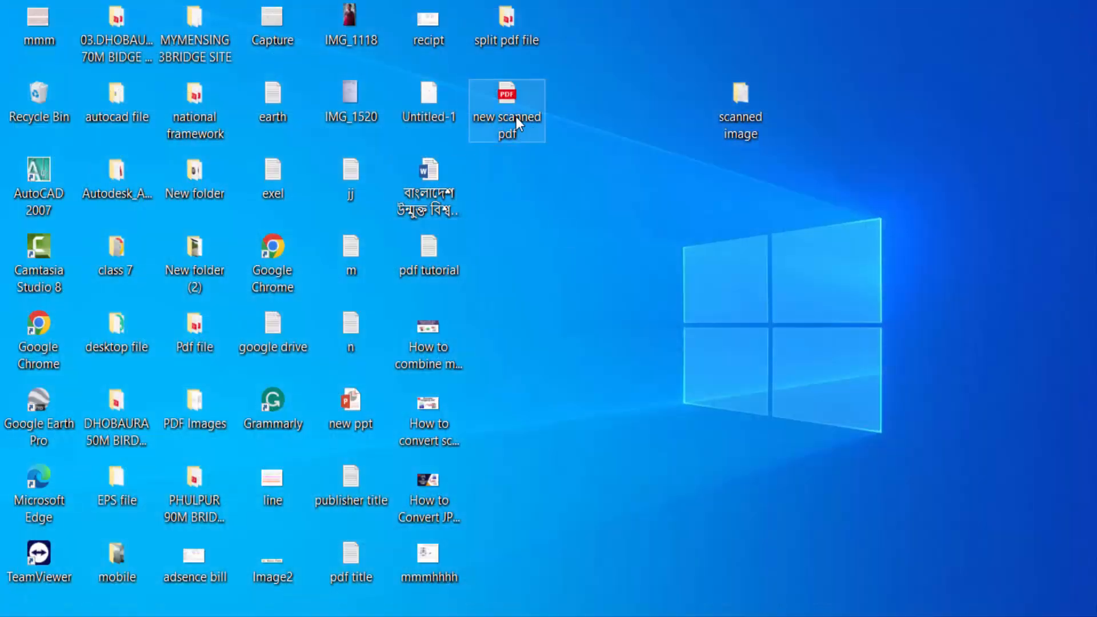
right_click(507, 111)
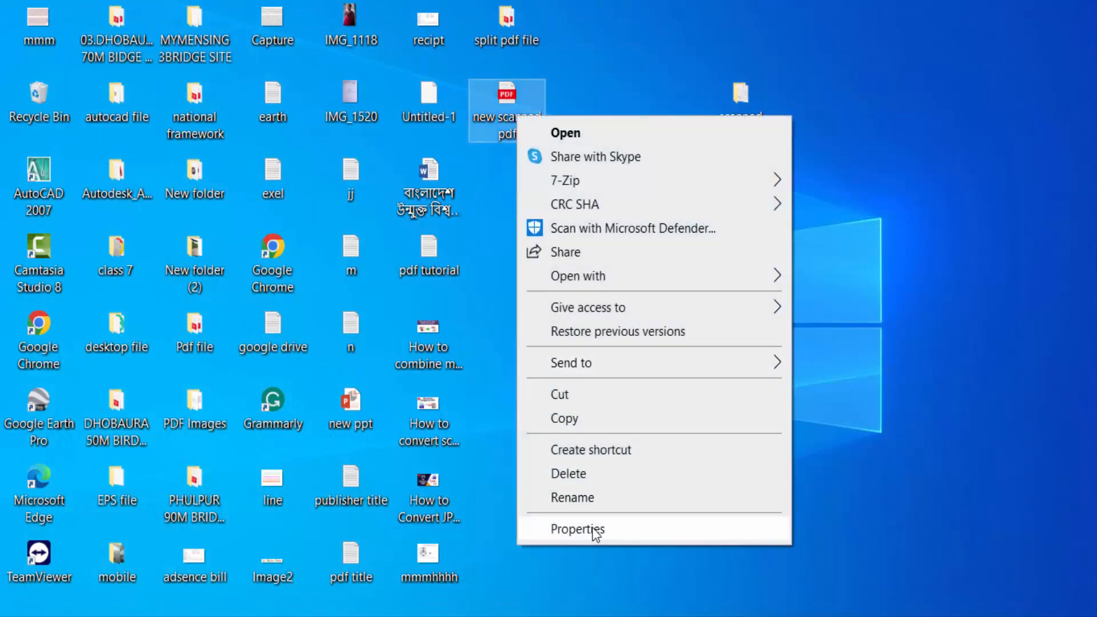
click(577, 529)
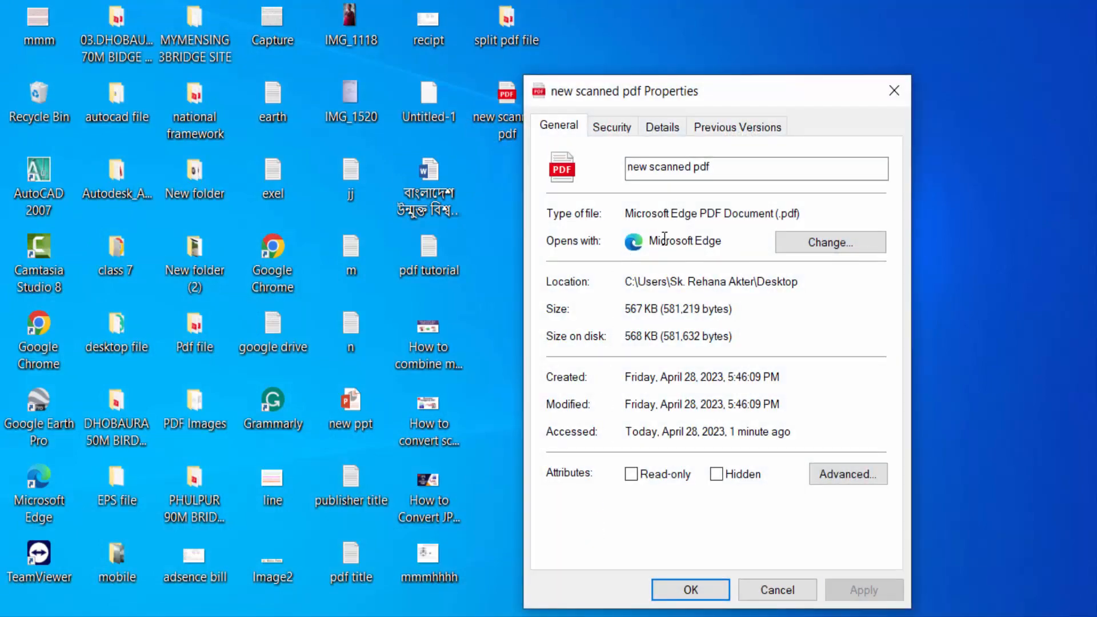
click(689, 590)
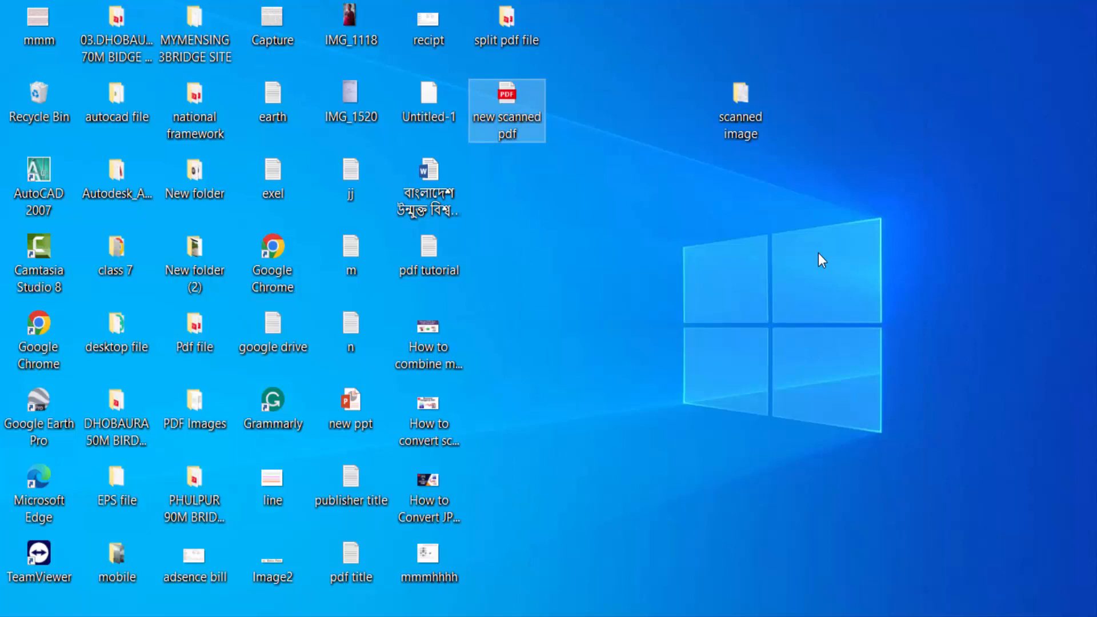